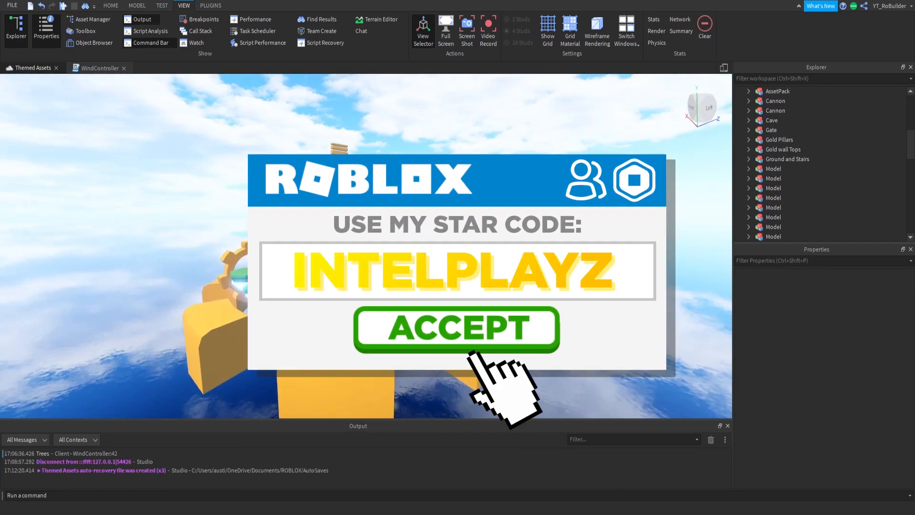
Step: Select the Trees model and open the Brushtool plugin panel
left_click(455, 328)
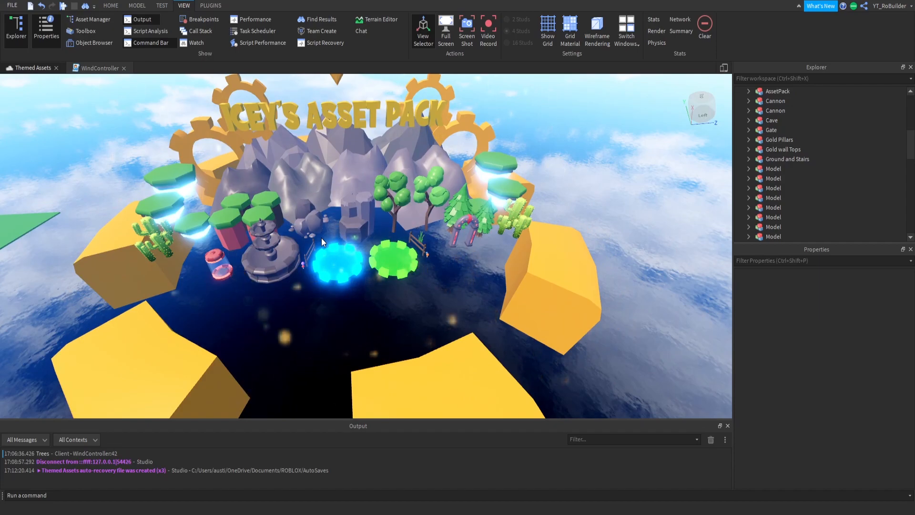
left_click(777, 91)
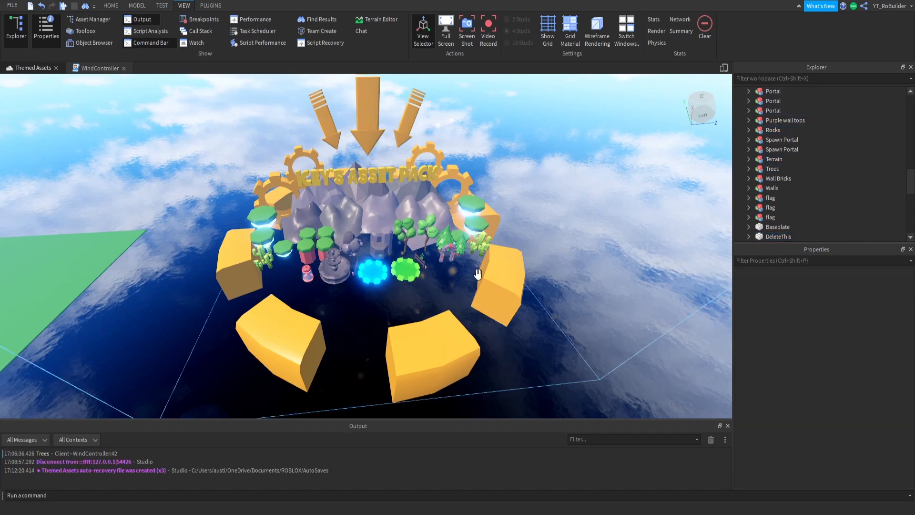
left_click(426, 245)
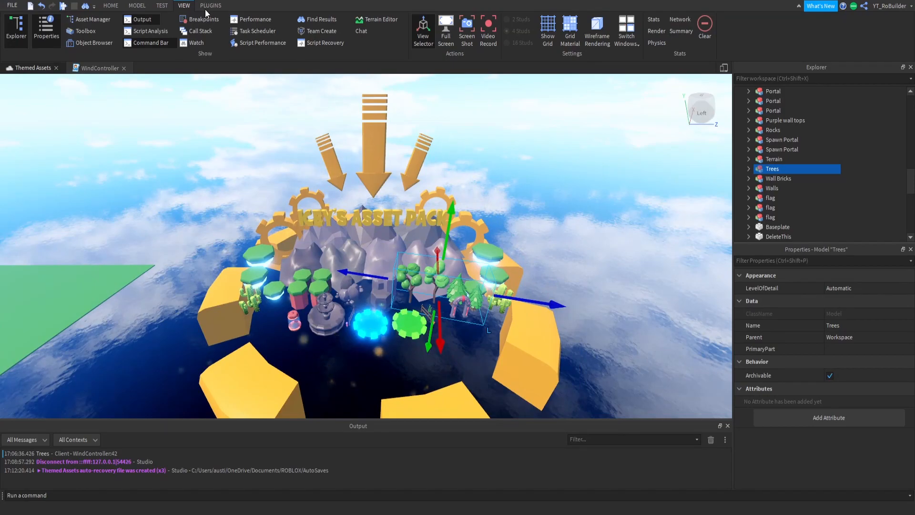
left_click(210, 5)
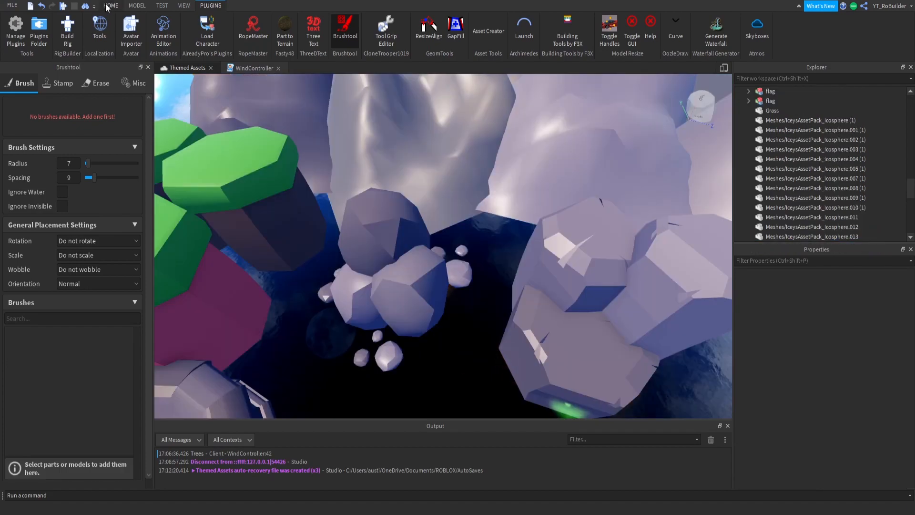
Step: Return to the editing tools and select a small rock model to use as a brush
left_click(110, 5)
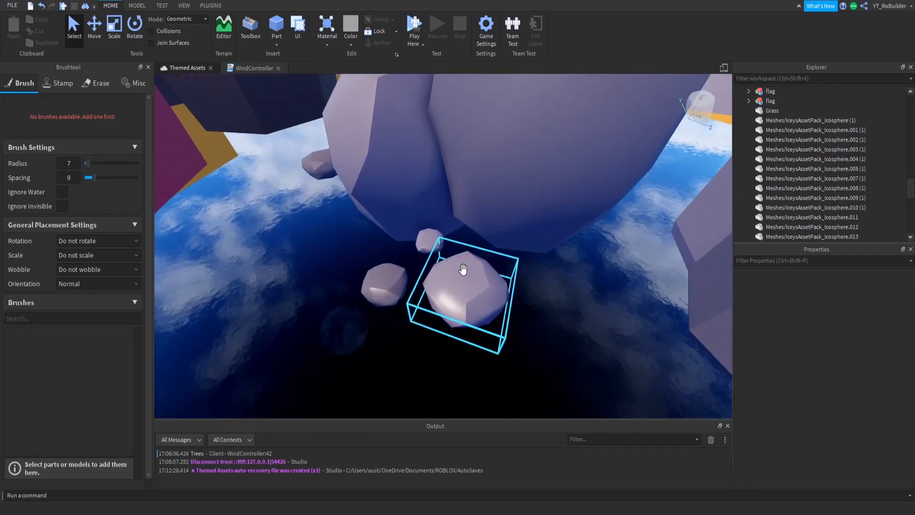
left_click(434, 239)
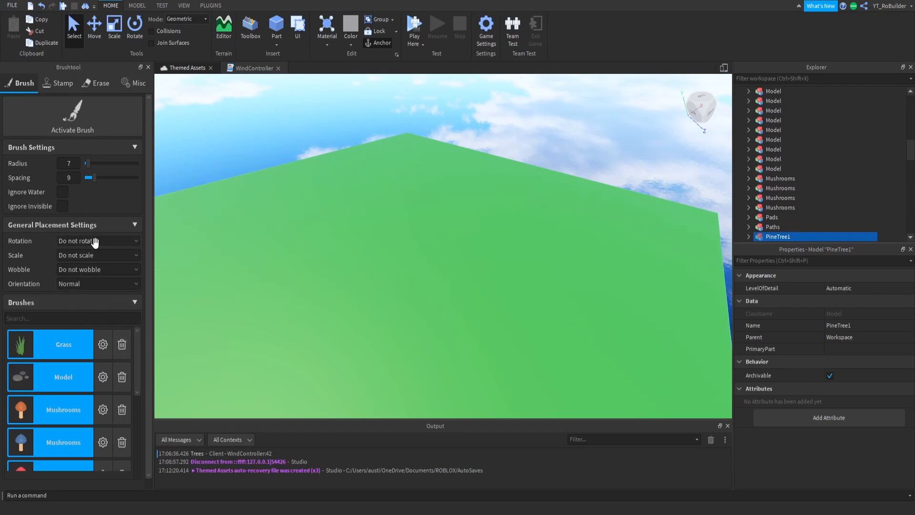
Step: Set placement Rotation to Random and Scale to Random with a max factor of 1.5
left_click(98, 240)
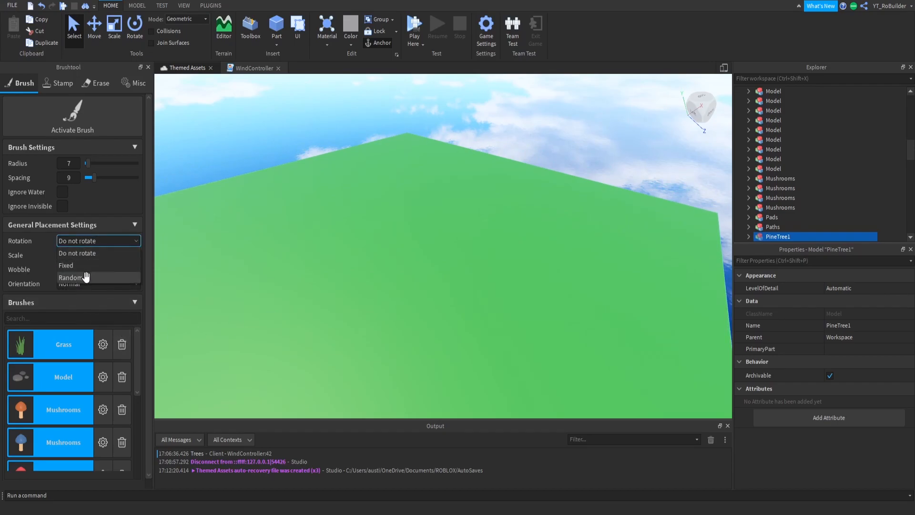
left_click(73, 276)
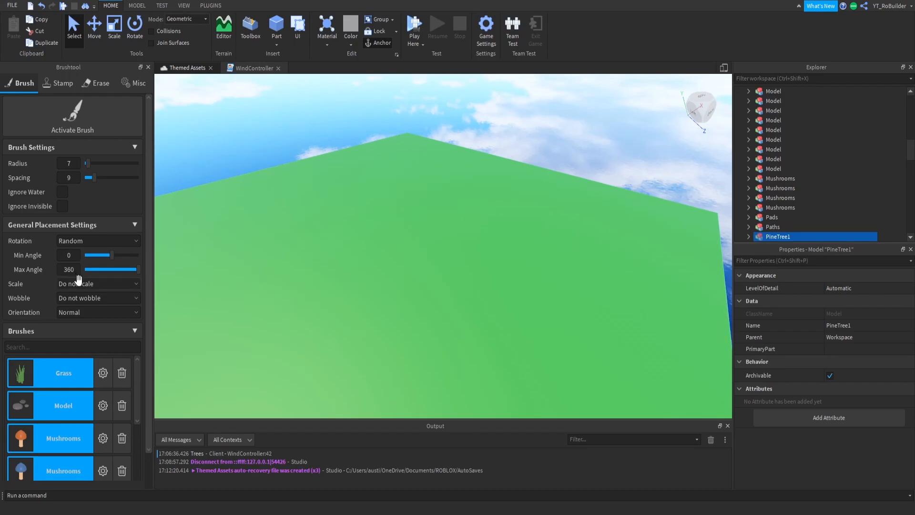
left_click(97, 283)
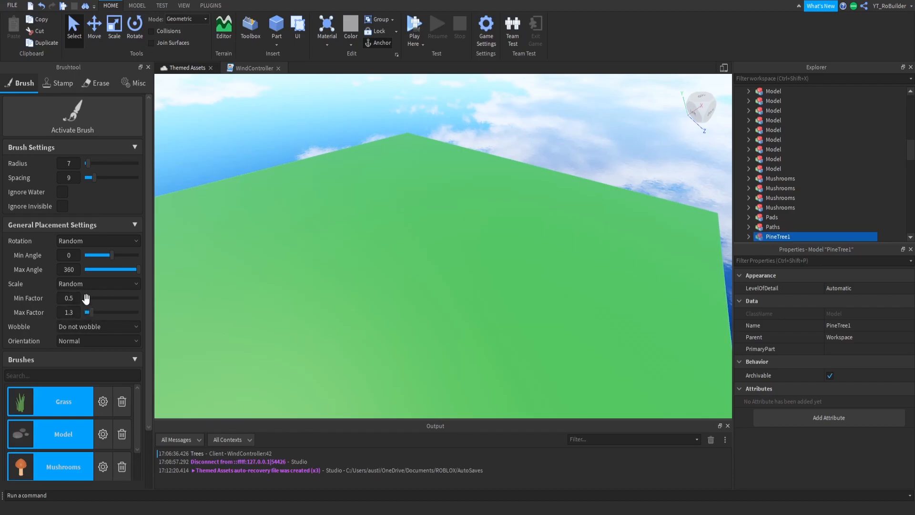
left_click_drag(89, 312, 94, 312)
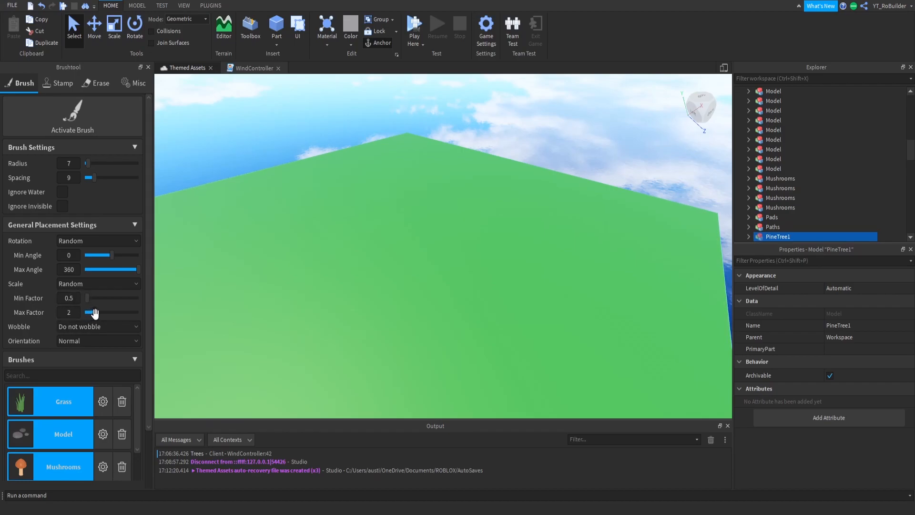
left_click_drag(102, 312, 92, 312)
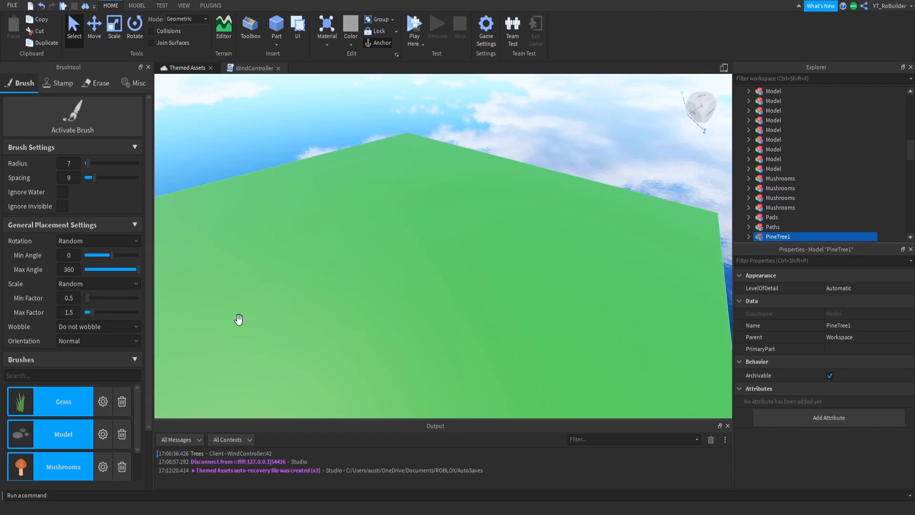
left_click(97, 326)
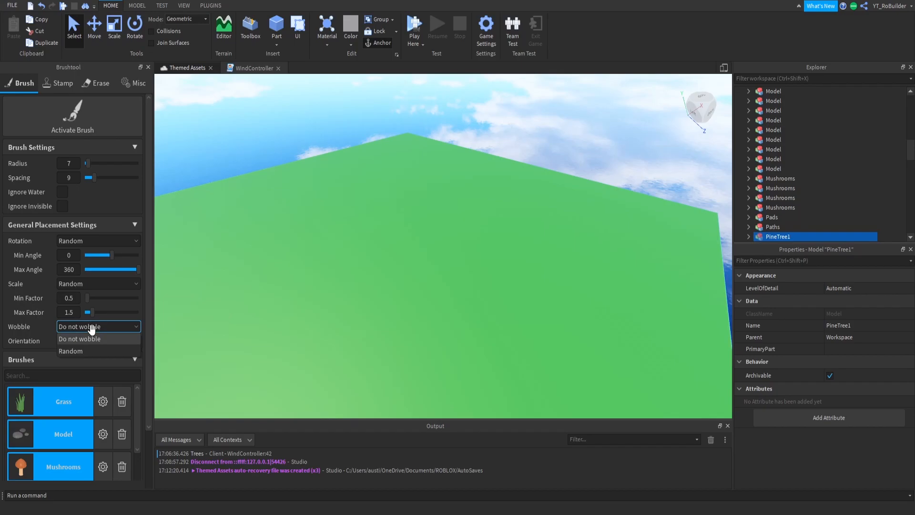
mouse_move(276, 24)
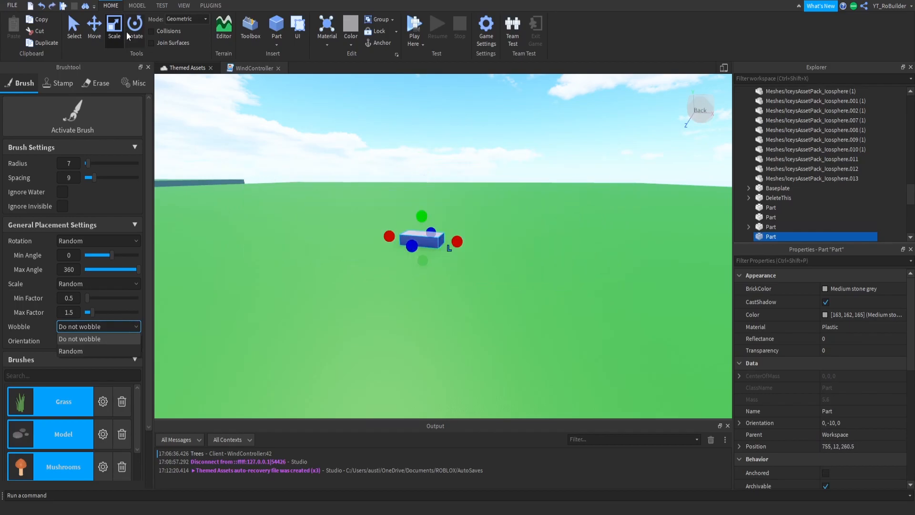
Step: Set Wobble to Random with a maximum angle of 2 degrees
left_click(134, 27)
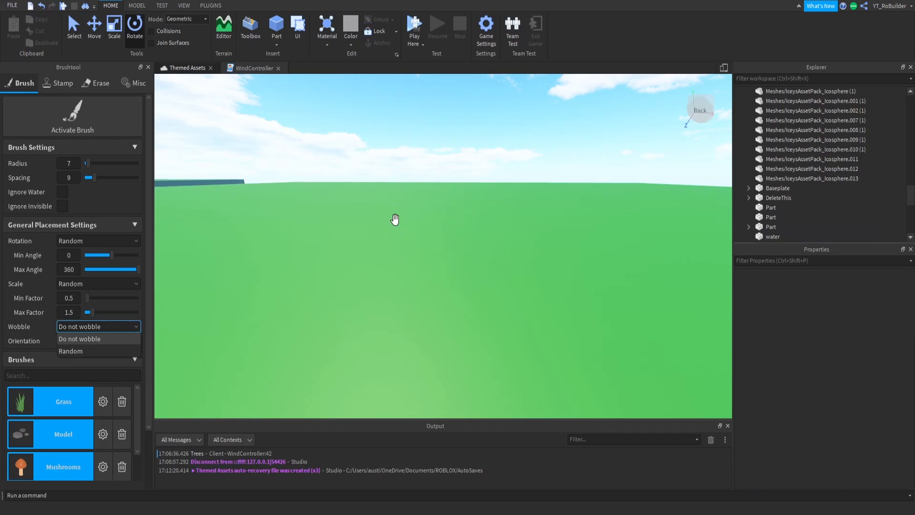
left_click(70, 351)
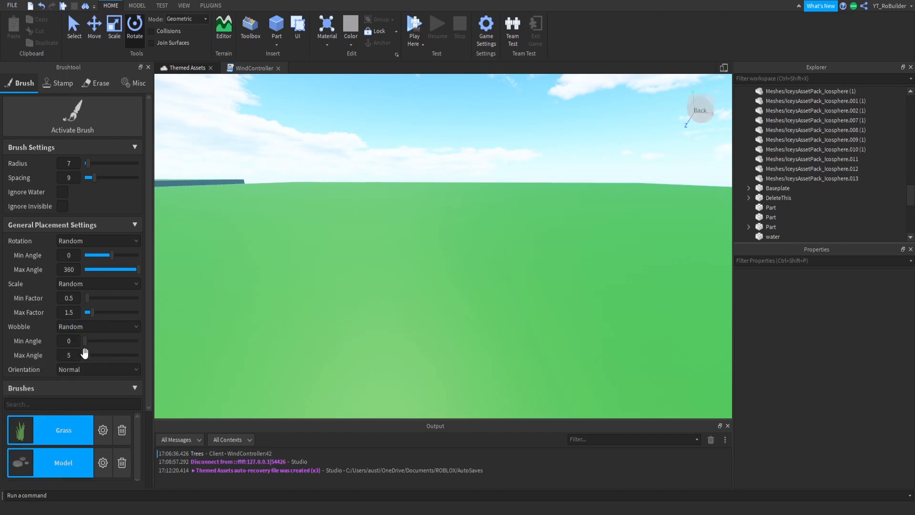
left_click(69, 355)
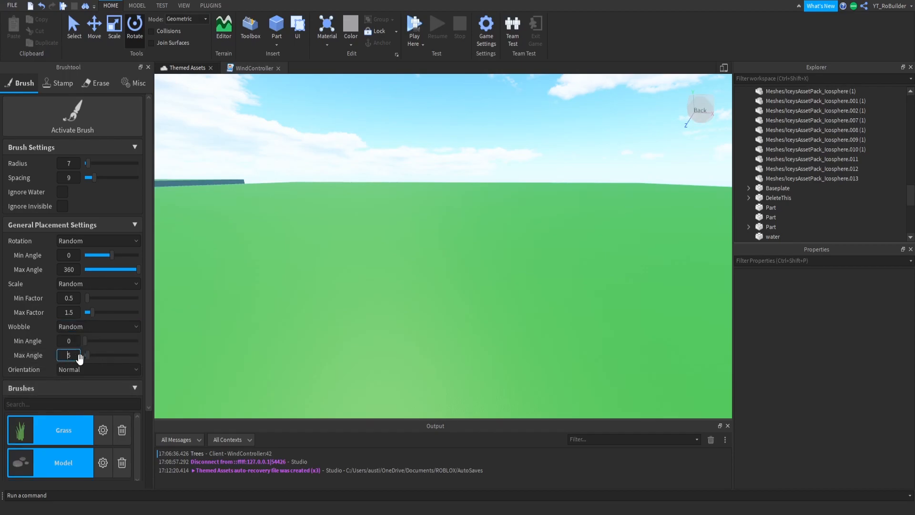
type("2")
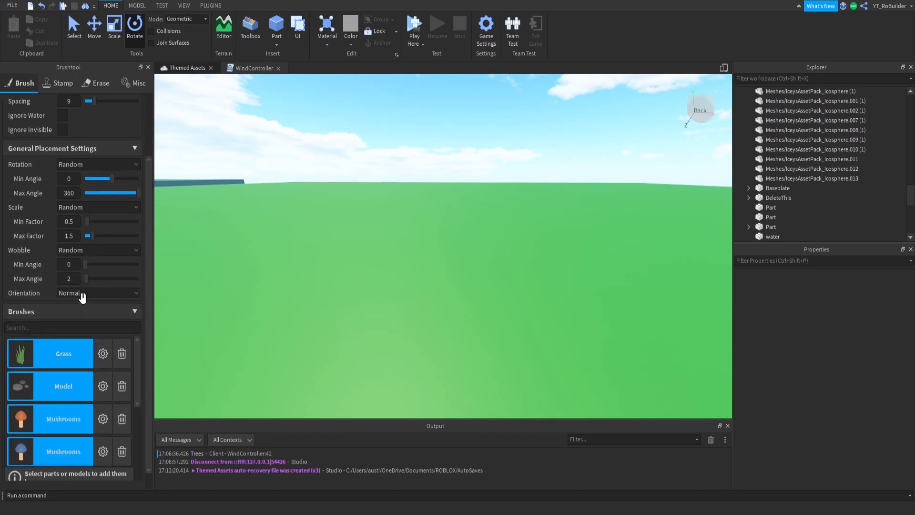
left_click(99, 292)
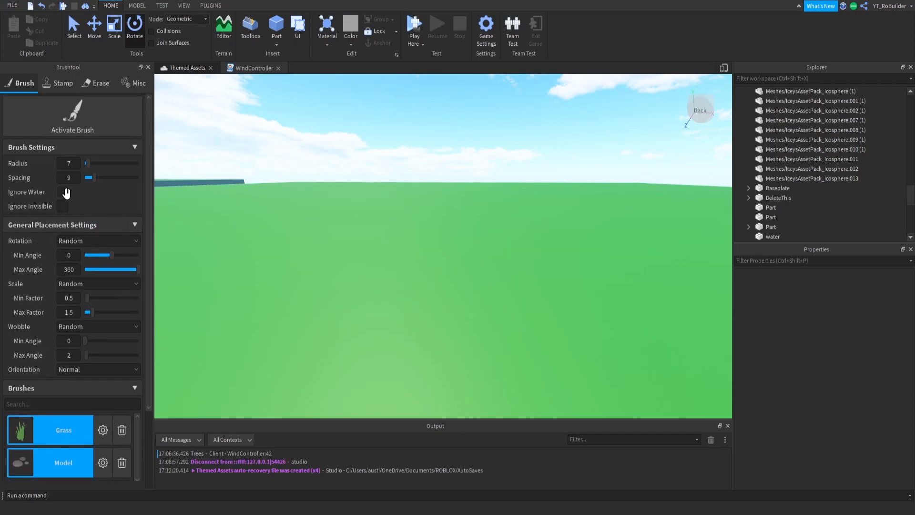
mouse_move(72, 157)
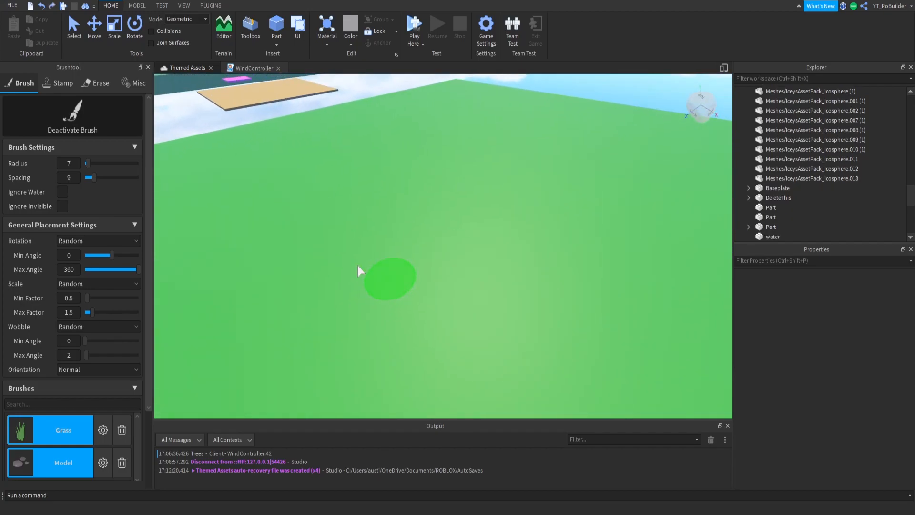
Step: Enable the Tree1 and Tree2 brushes in the Brushes list
left_click(72, 117)
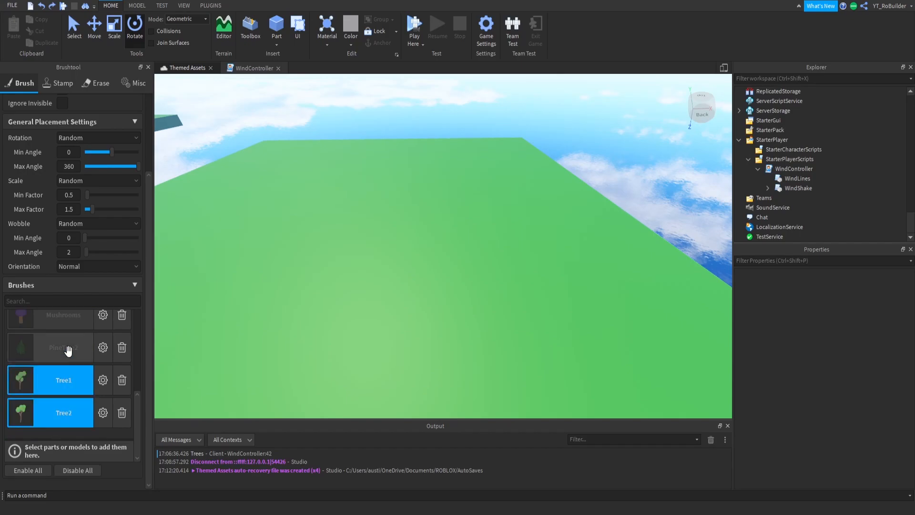
Step: Scroll the Brushes list down to the PineTree2 brush
scroll("down", 3)
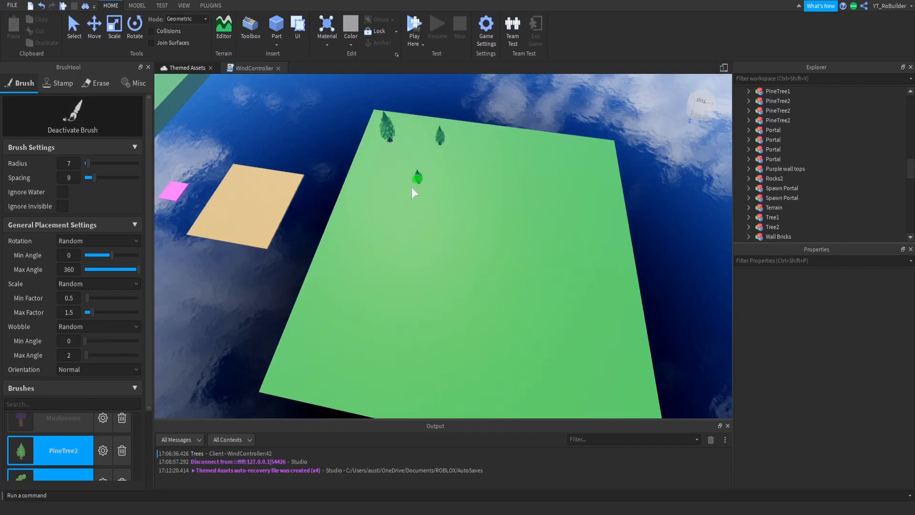
Step: Paint a mix of leafy and pine trees across the baseplate
left_click_drag(414, 193, 366, 364)
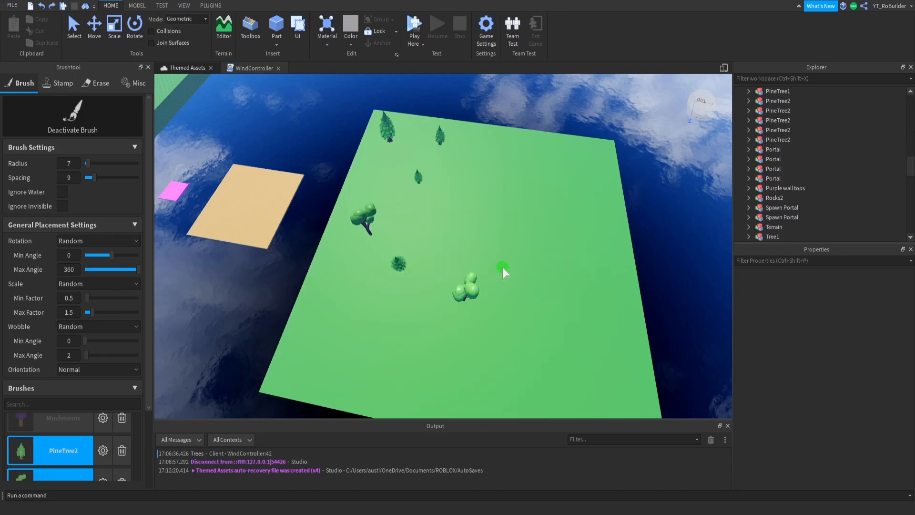
left_click(504, 254)
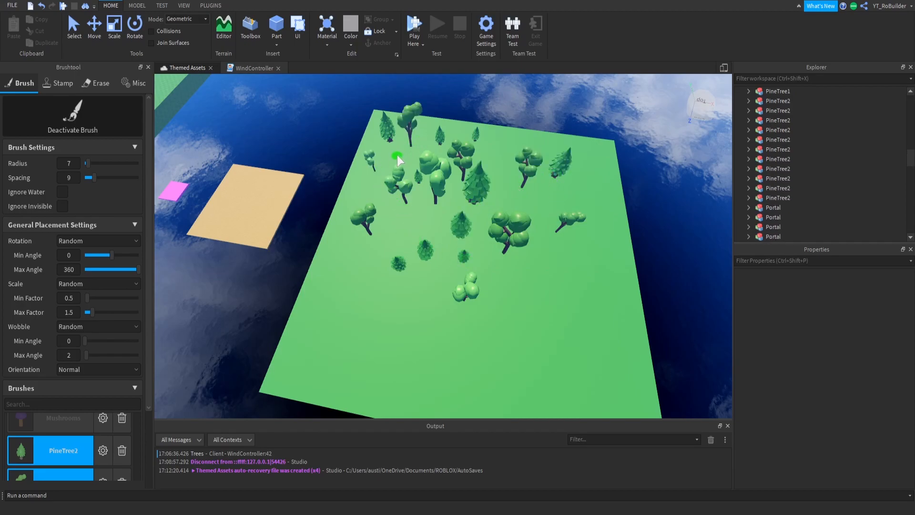
left_click(479, 210)
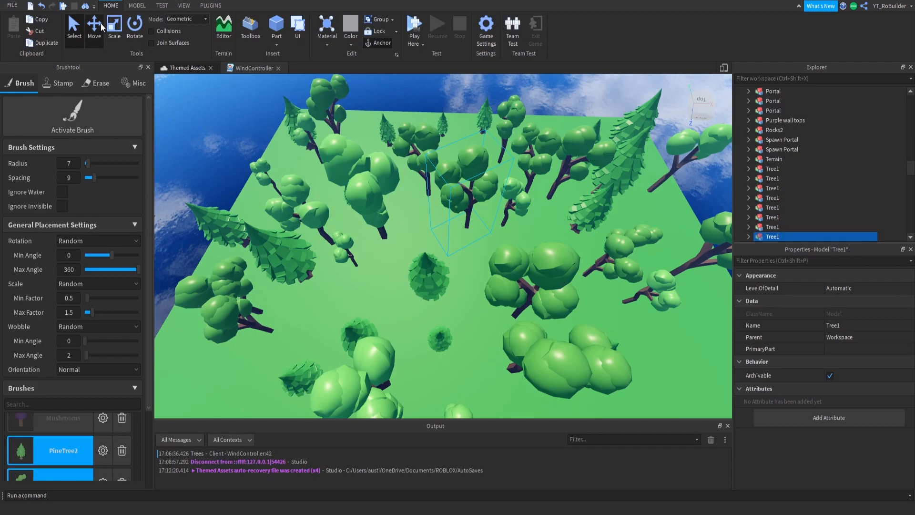
Step: Select a painted leafy tree, then resume painting a tree on empty ground
left_click(93, 27)
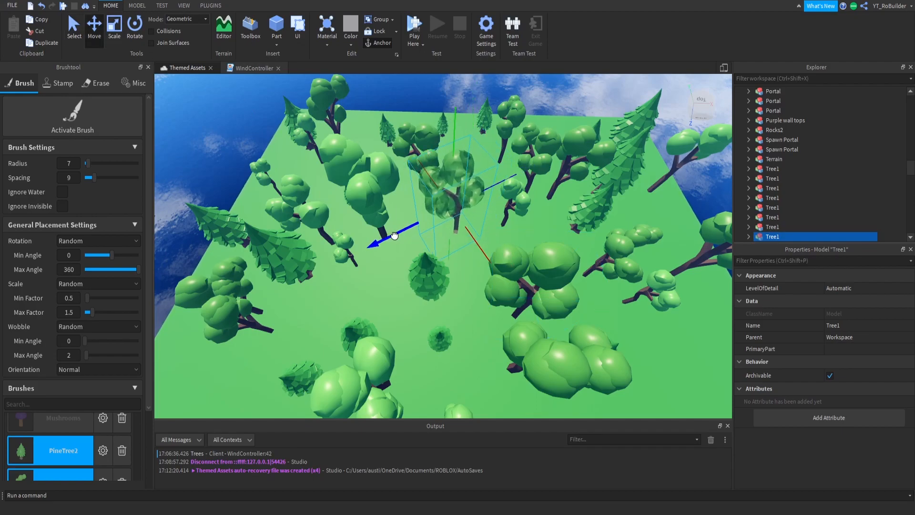
left_click(73, 117)
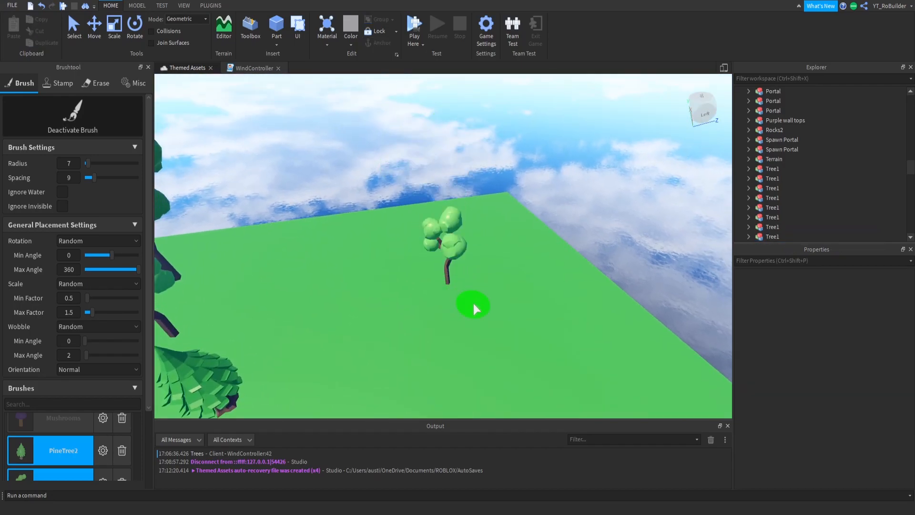
left_click(476, 295)
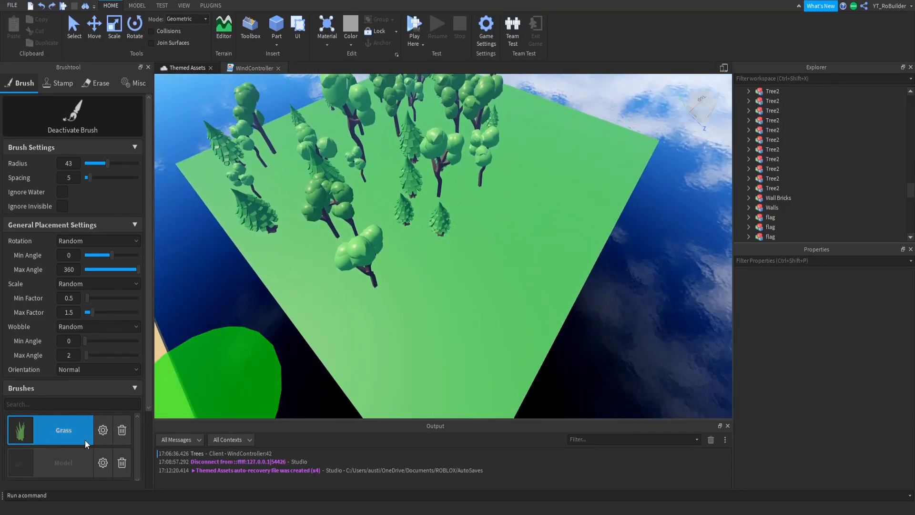
Step: Shrink the brush radius to 16 and paint a few mushrooms beside the tree clump
left_click_drag(94, 163, 85, 163)
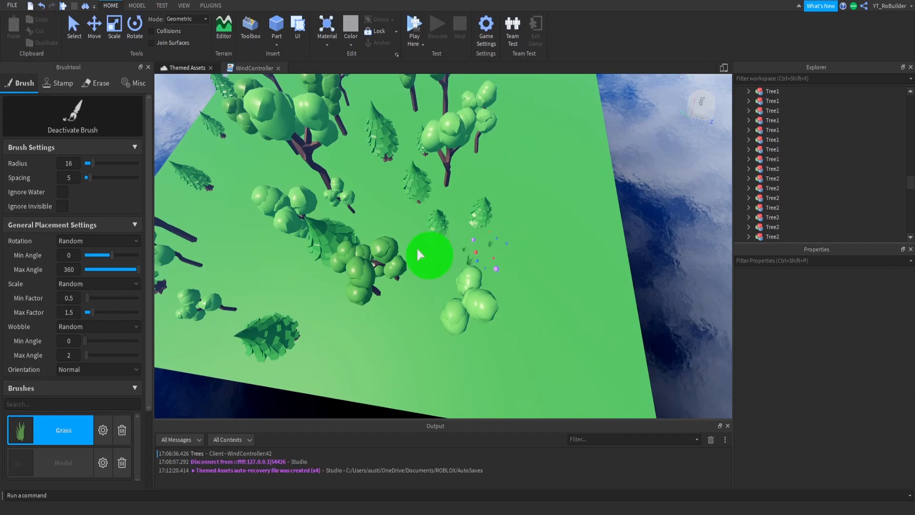
left_click_drag(429, 255, 304, 313)
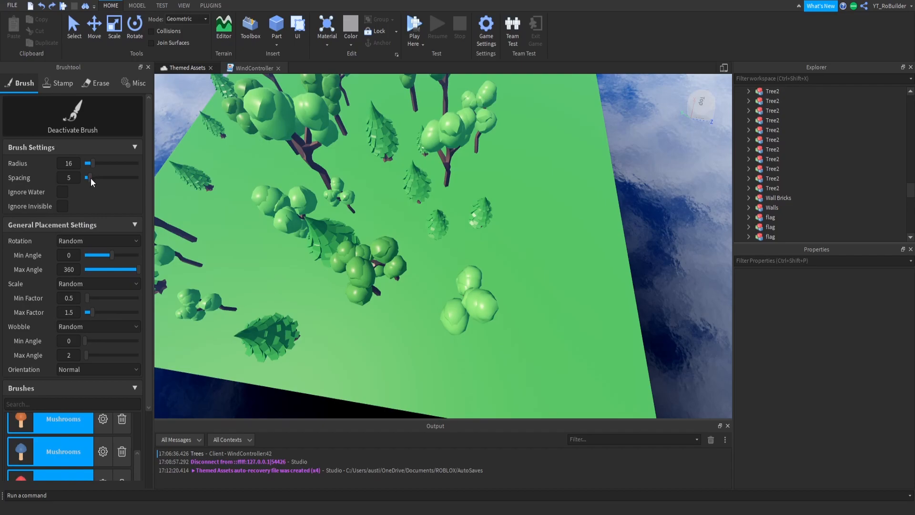
Step: Adjust the brush to spacing 6 and radius 12 for mushrooms
left_click_drag(86, 178, 94, 177)
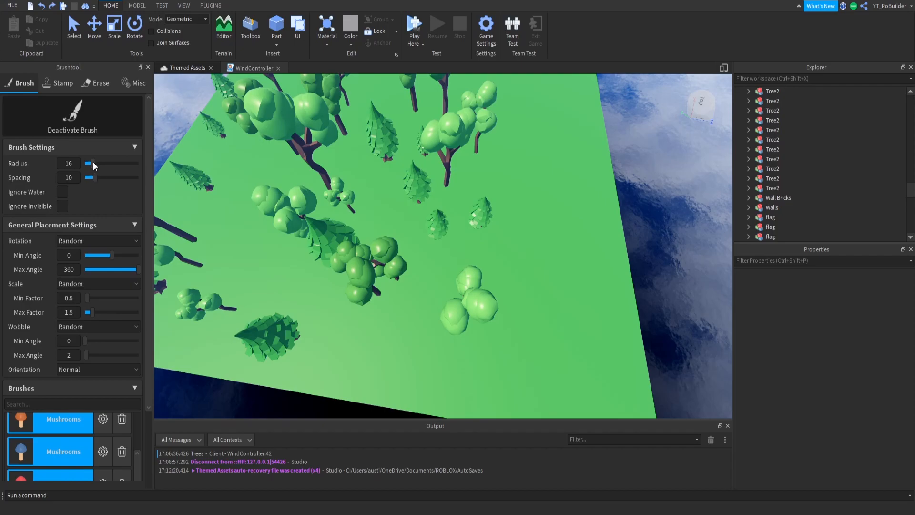
left_click_drag(94, 178, 86, 177)
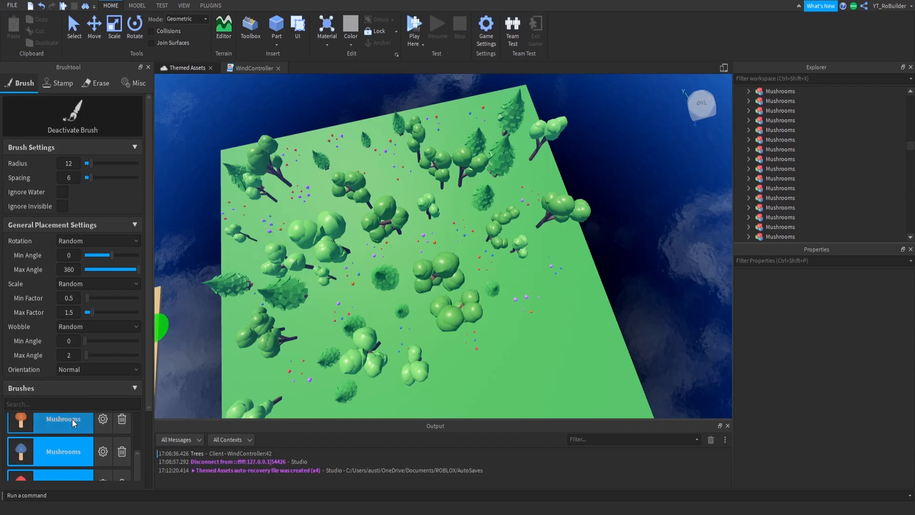
Step: Swap the Mushrooms brush for the Grass model and enlarge the brush radius
left_click(63, 421)
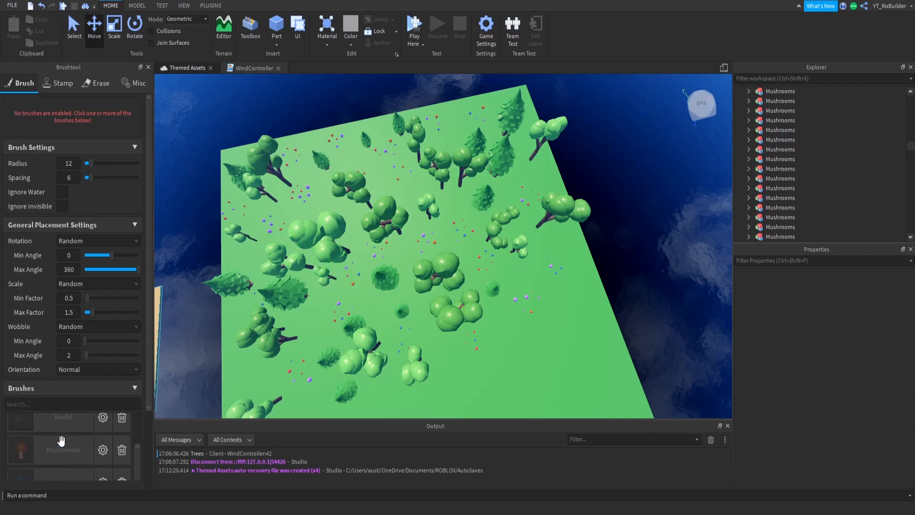
left_click(50, 430)
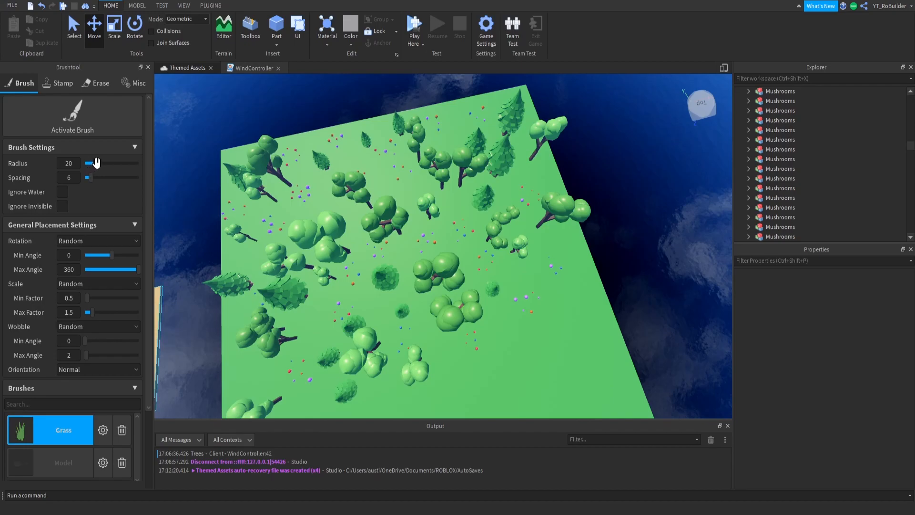
left_click_drag(87, 163, 96, 163)
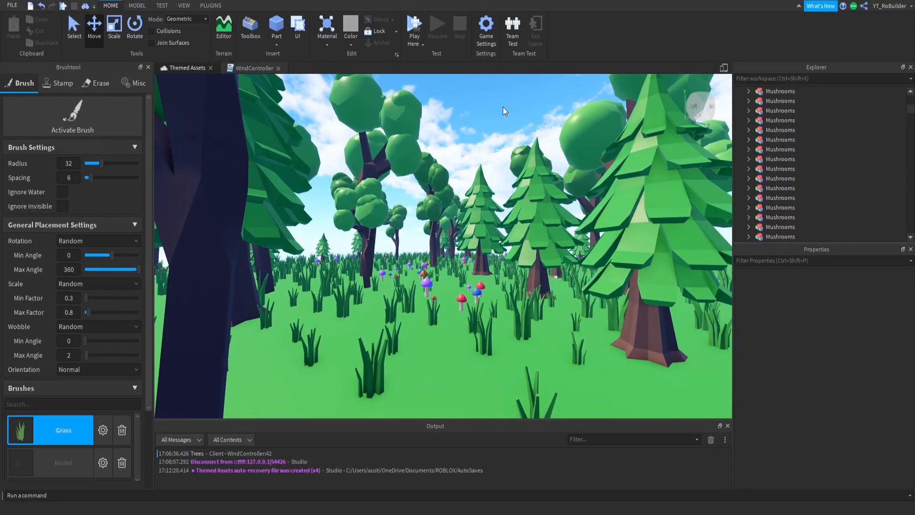
mouse_move(504, 111)
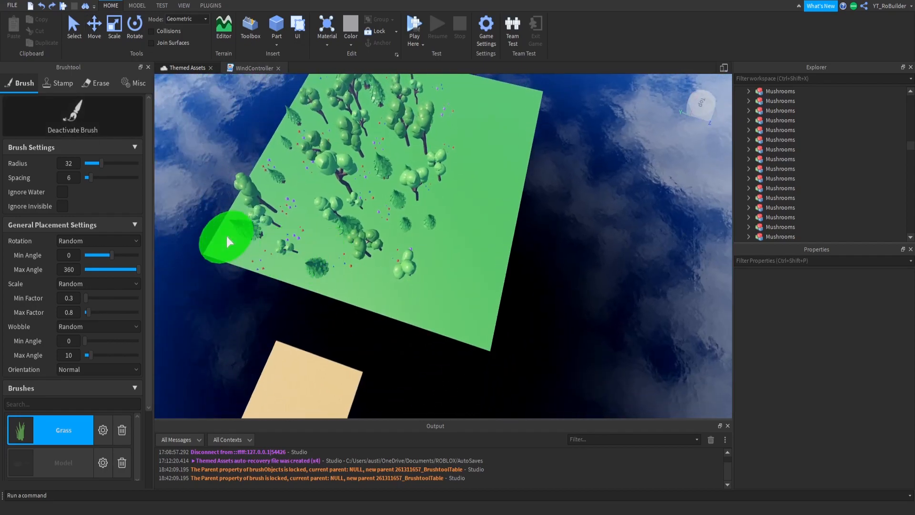
Step: Paint grass along the baseplate's left edge, then pull the view back over the grassy forest
left_click_drag(228, 242, 265, 177)
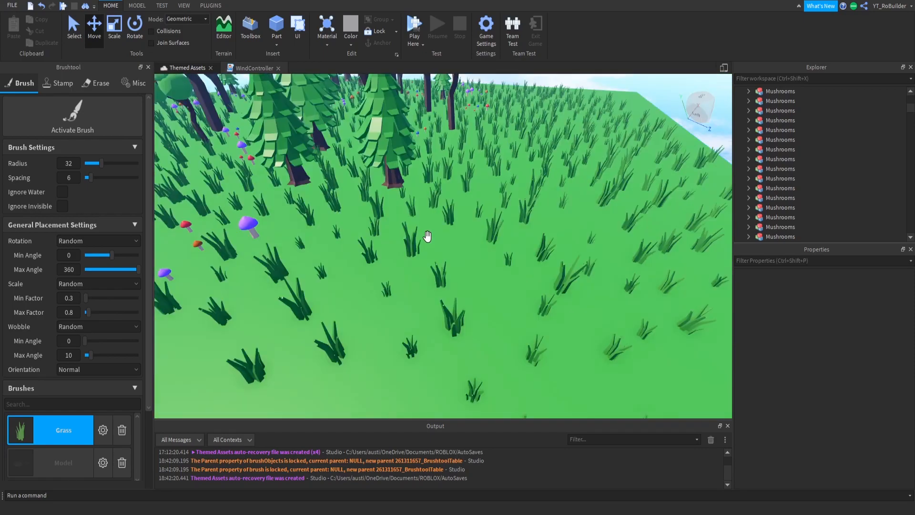
left_click_drag(426, 236, 435, 259)
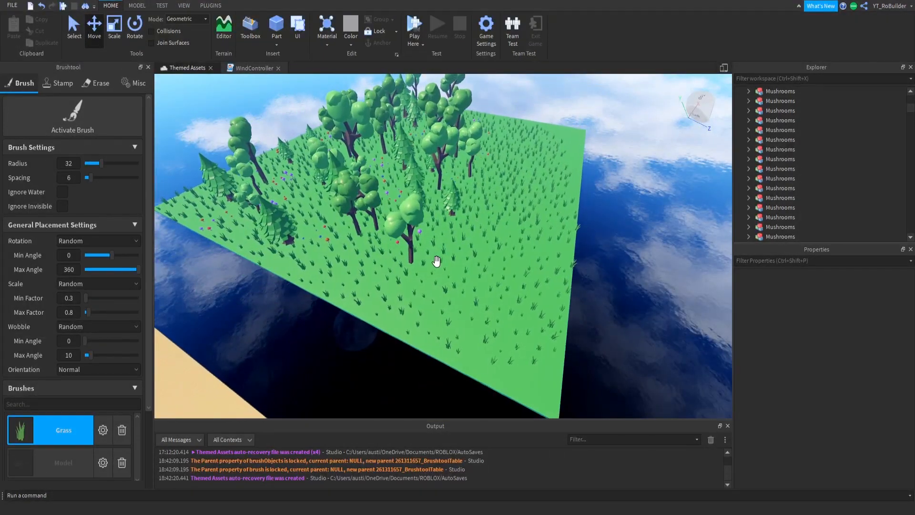